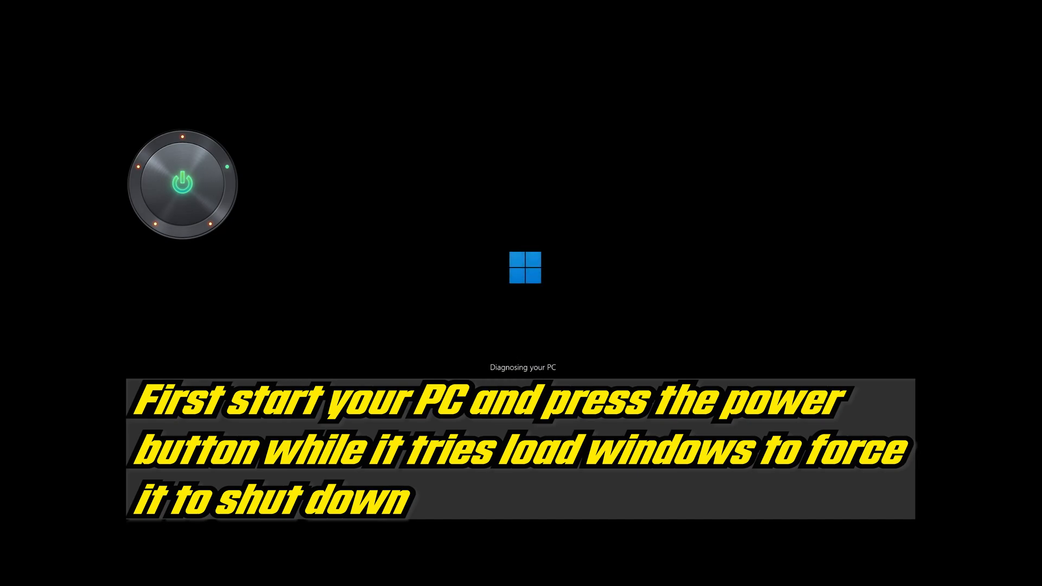
- Reach the recovery screen reporting Startup Repair couldn't repair the PC
{"action": "left_click", "coordinate": [181, 182]}
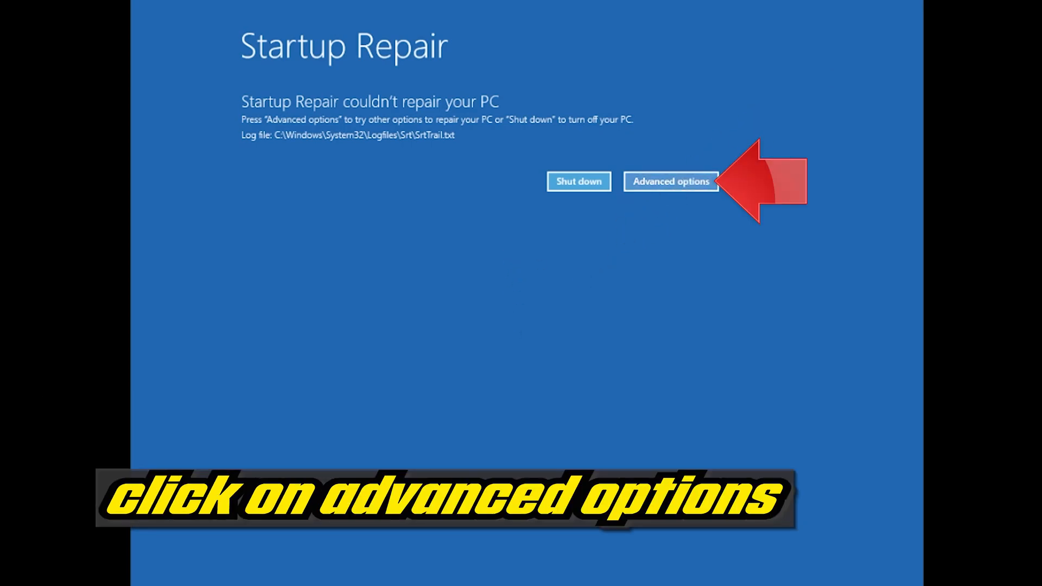
- Launch Startup Repair via Advanced options and Troubleshoot until it asks for an account
{"action": "left_click", "coordinate": [671, 182]}
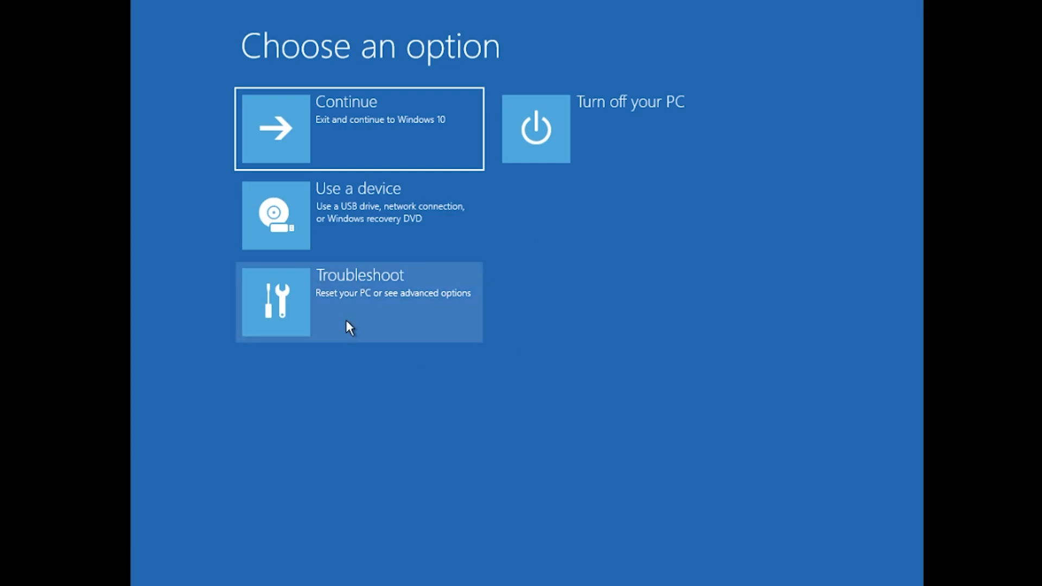
{"action": "left_click", "coordinate": [359, 302]}
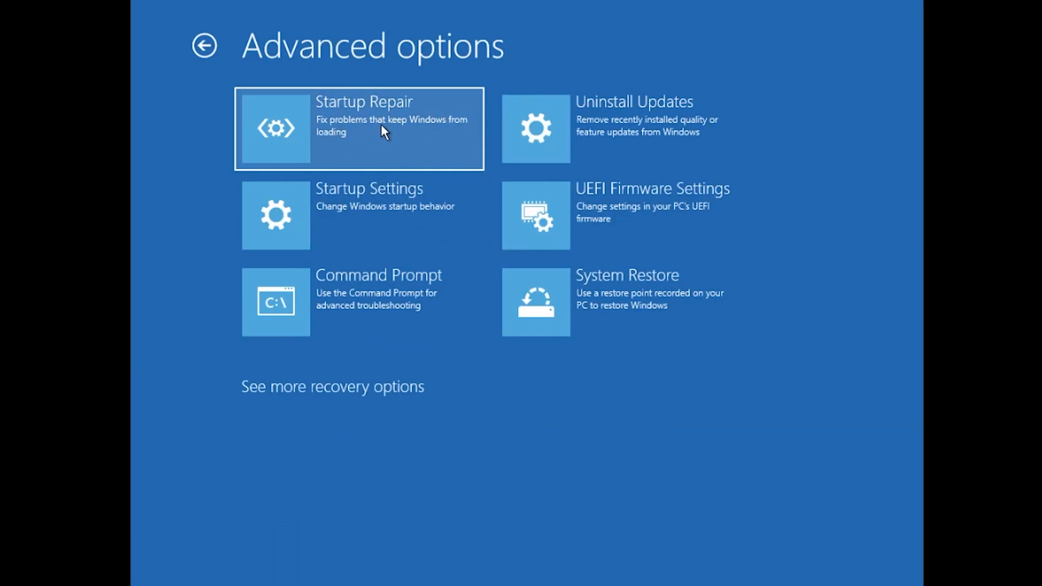
{"action": "left_click", "coordinate": [360, 128]}
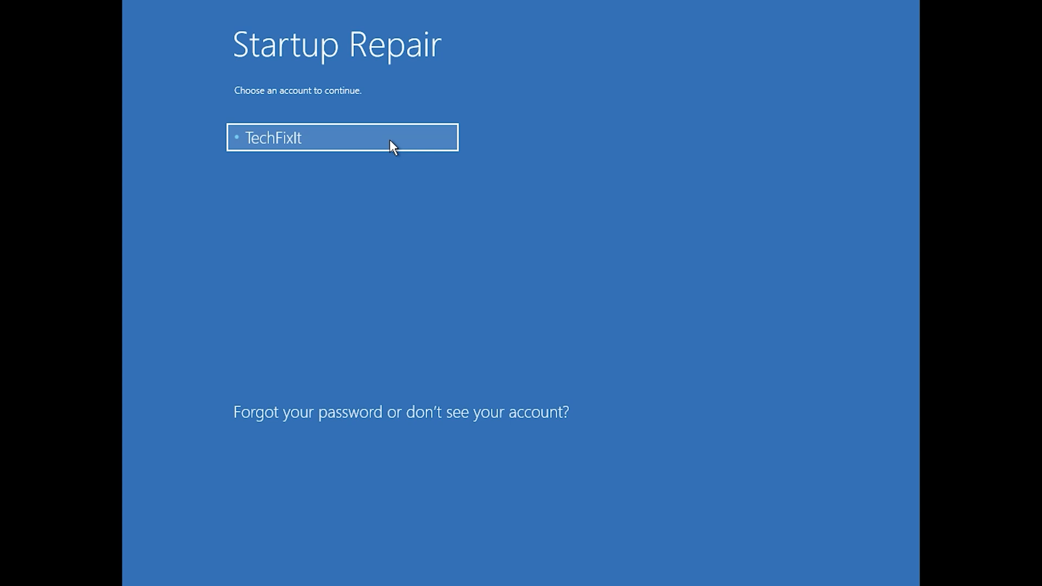
- Continue Startup Repair as the listed account with a blank password
{"action": "left_click", "coordinate": [342, 138]}
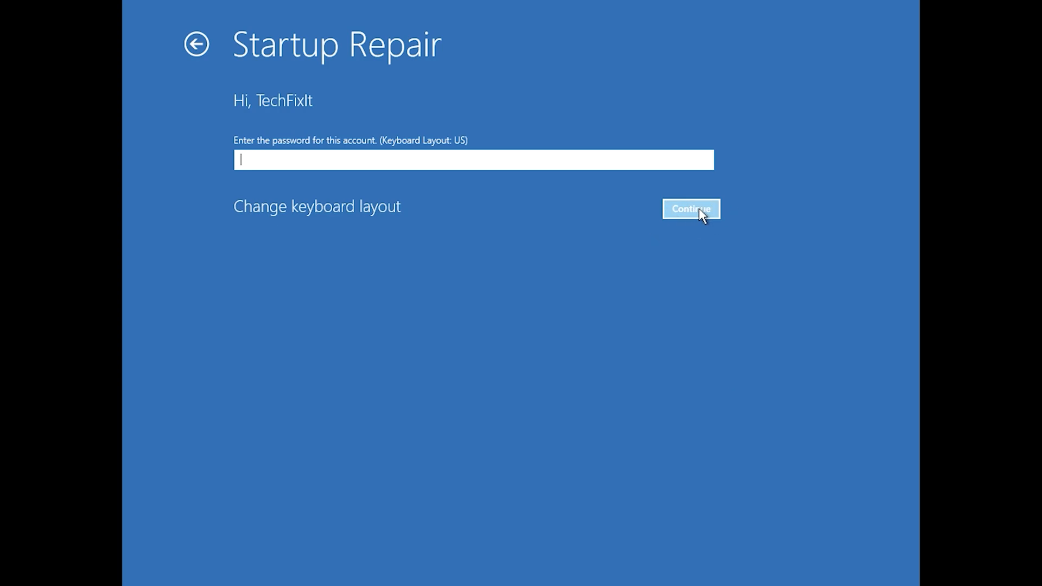
{"action": "left_click", "coordinate": [690, 208]}
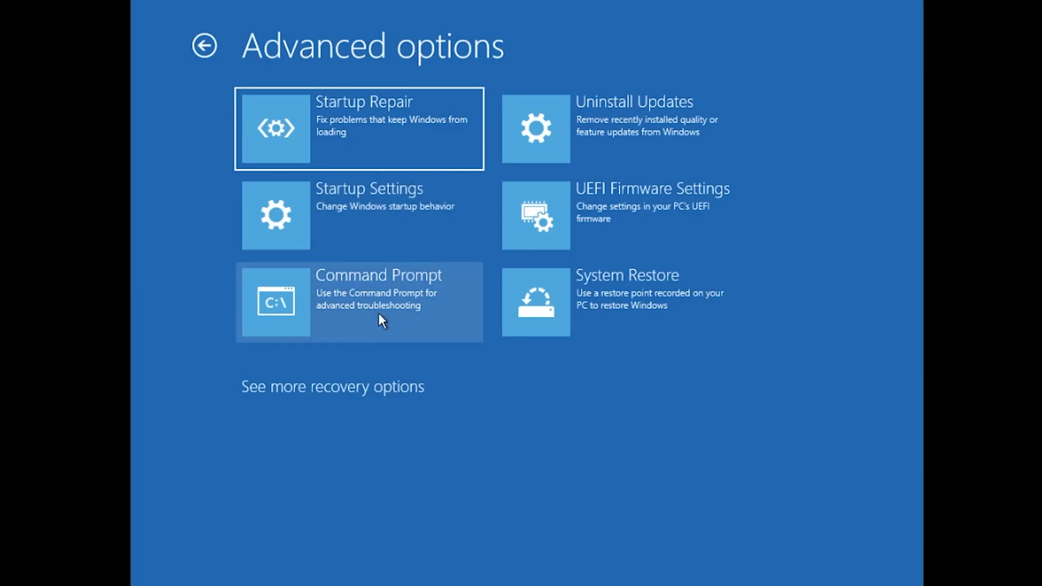
- Start Command Prompt from Advanced options, signing in as the account with no password
{"action": "left_click", "coordinate": [360, 302]}
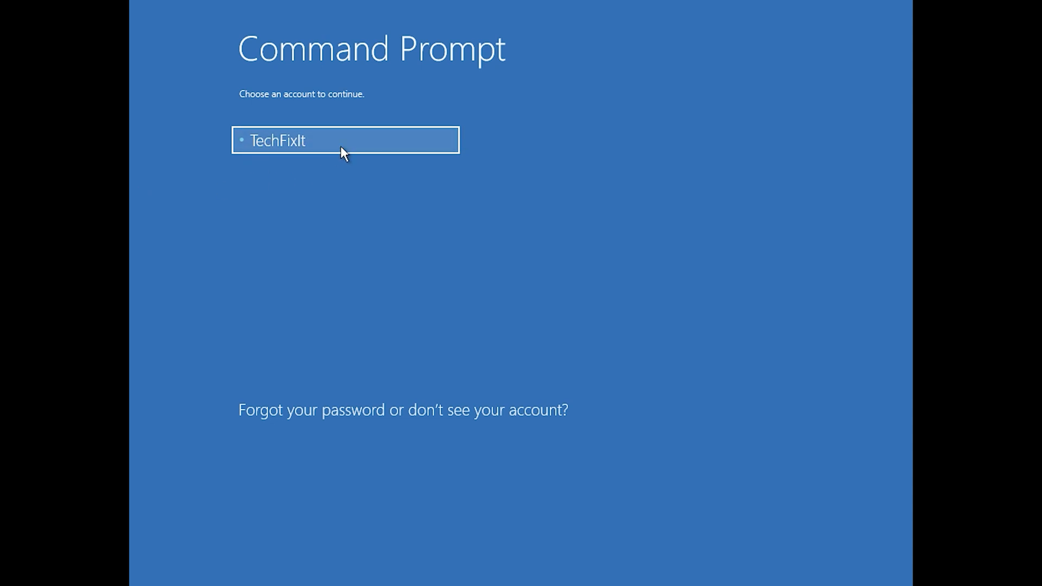
{"action": "left_click", "coordinate": [345, 140]}
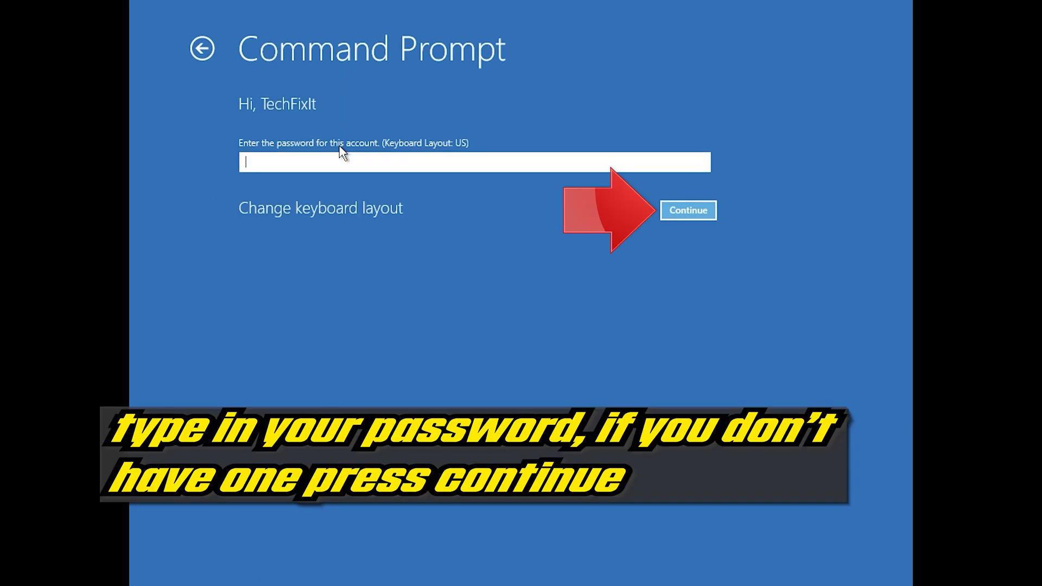
{"action": "mouse_move", "coordinate": [460, 248]}
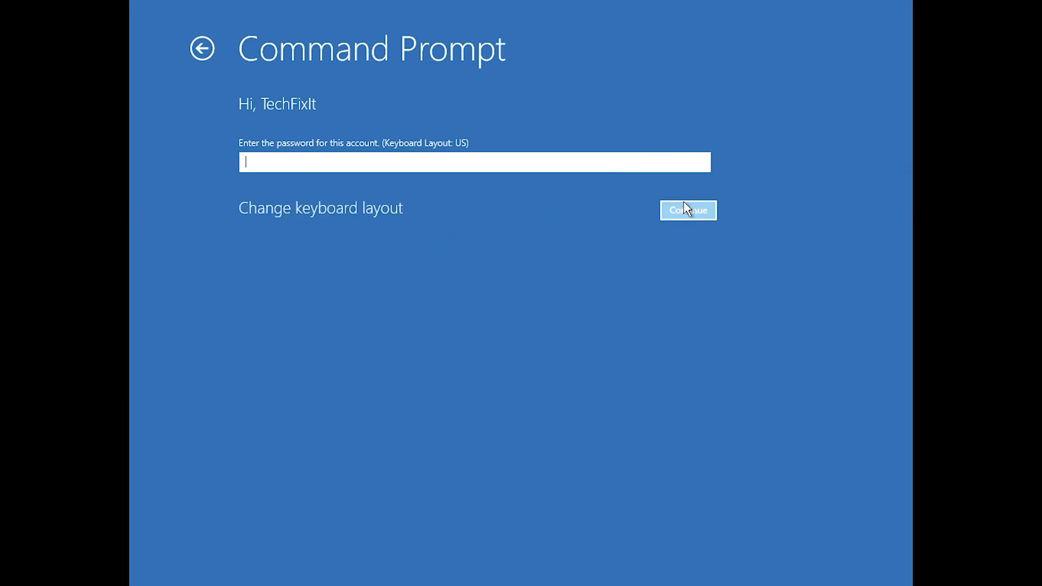
{"action": "left_click", "coordinate": [689, 211]}
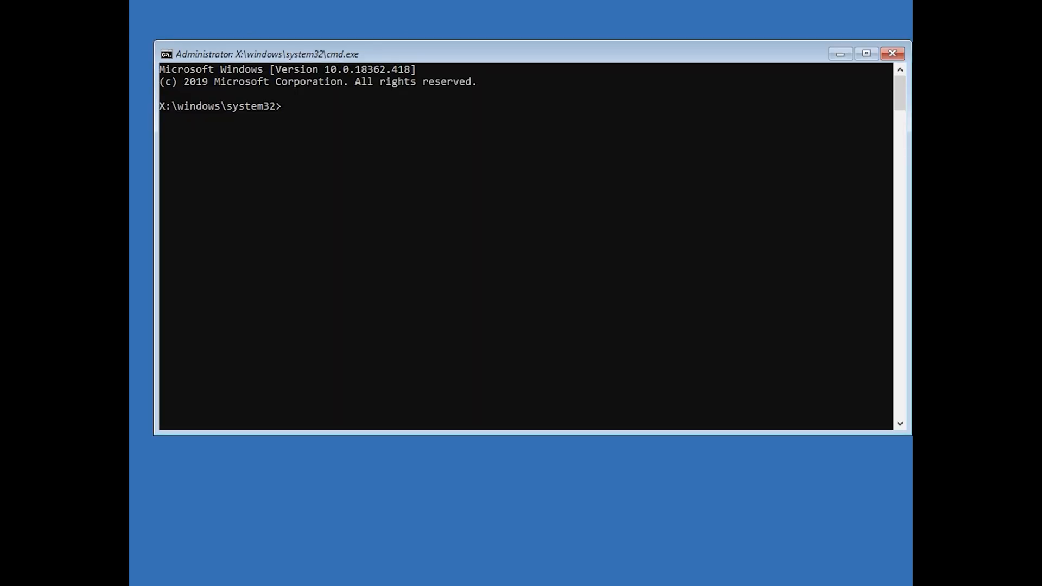
- Repair the master boot record with bootrec /fixmbr
{"action": "type", "text": "b"}
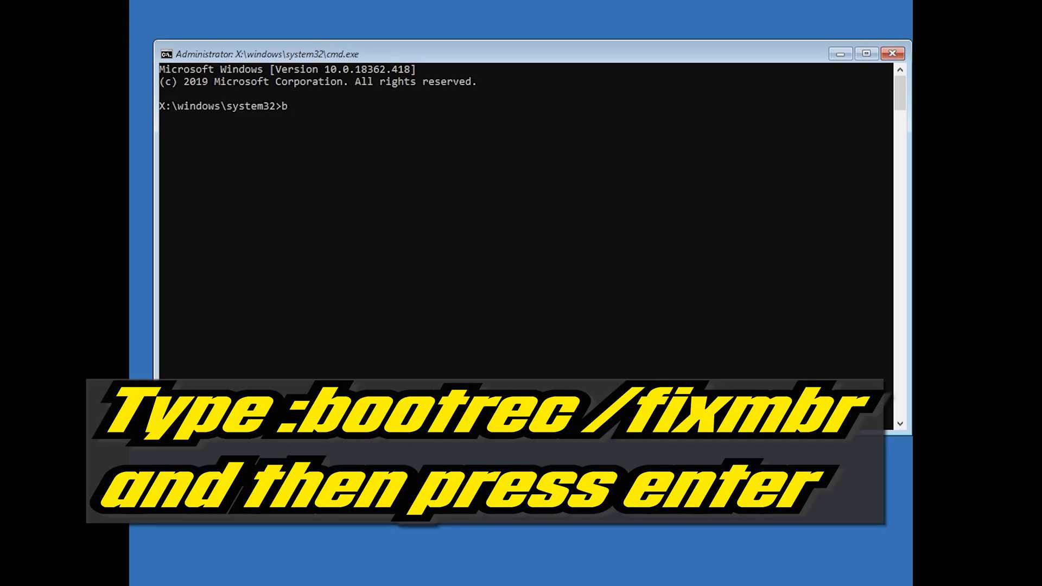
{"action": "type", "text": "ootrec"}
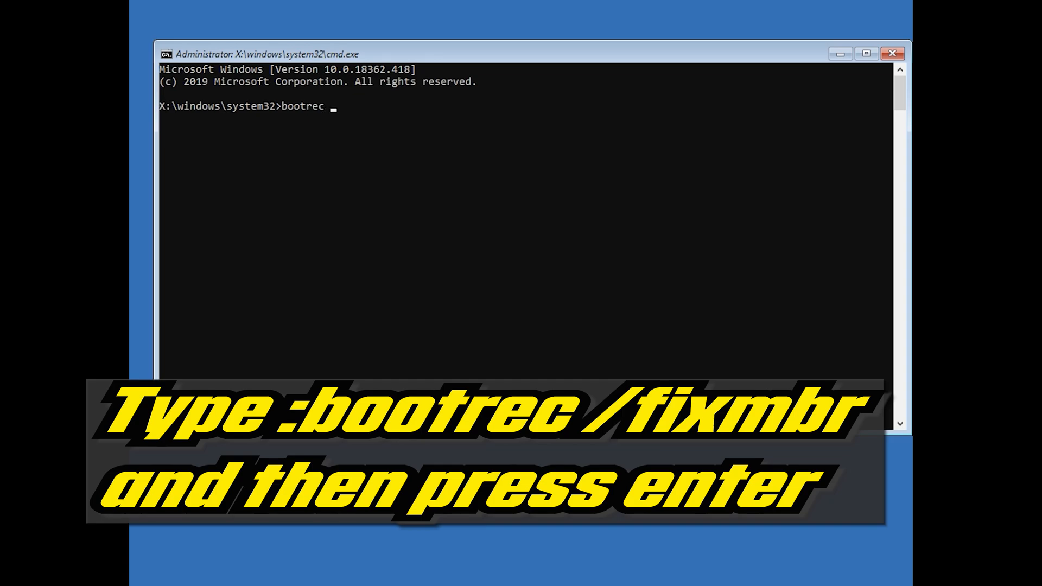
{"action": "type", "text": "/"}
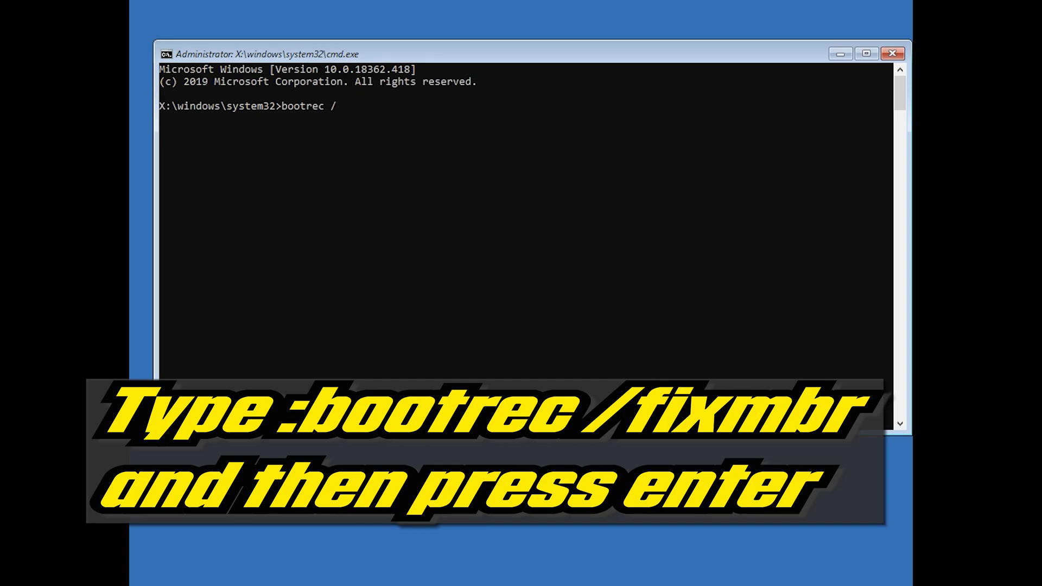
{"action": "type", "text": "fixmbr"}
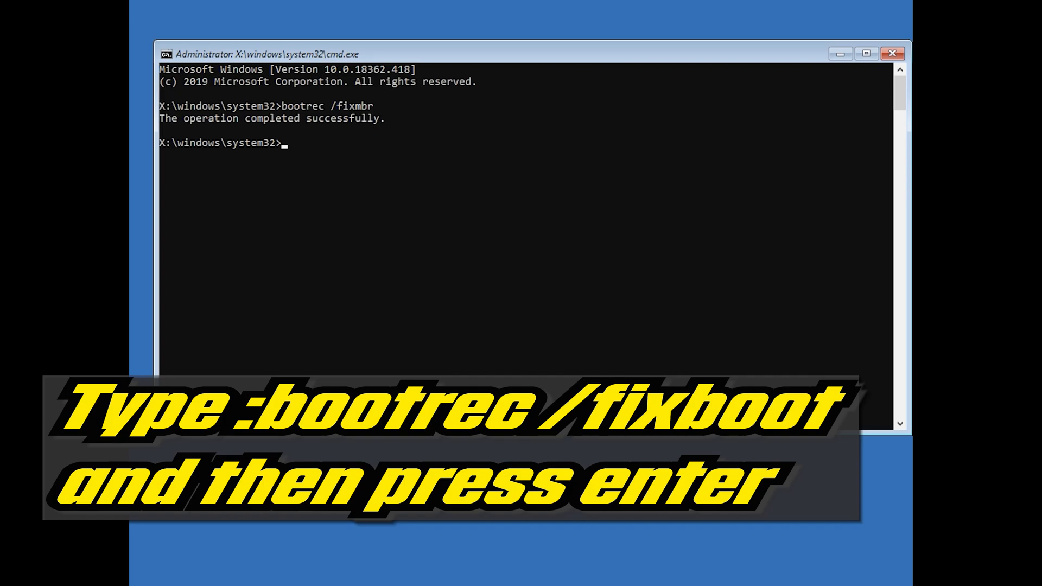
- Attempt the boot sector fix with bootrec /fixboot, which returns Access is denied
{"action": "type", "text": "boo"}
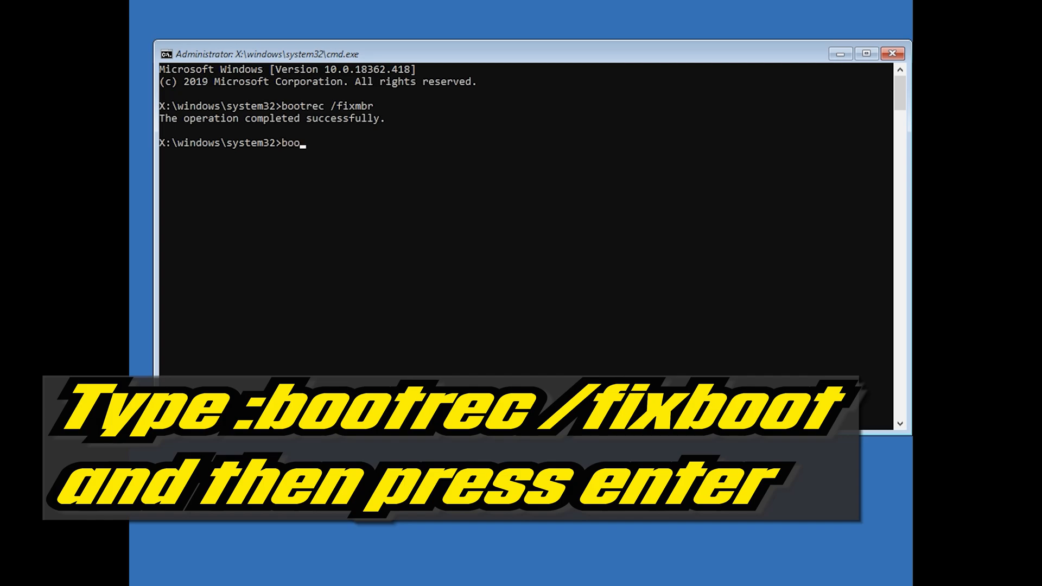
{"action": "type", "text": "trec"}
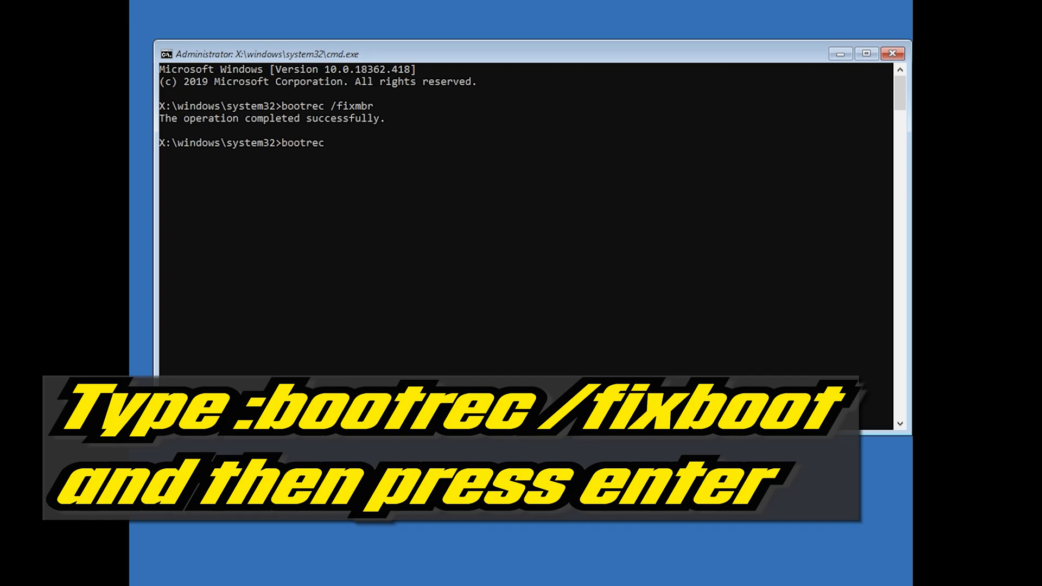
{"action": "type", "text": "/"}
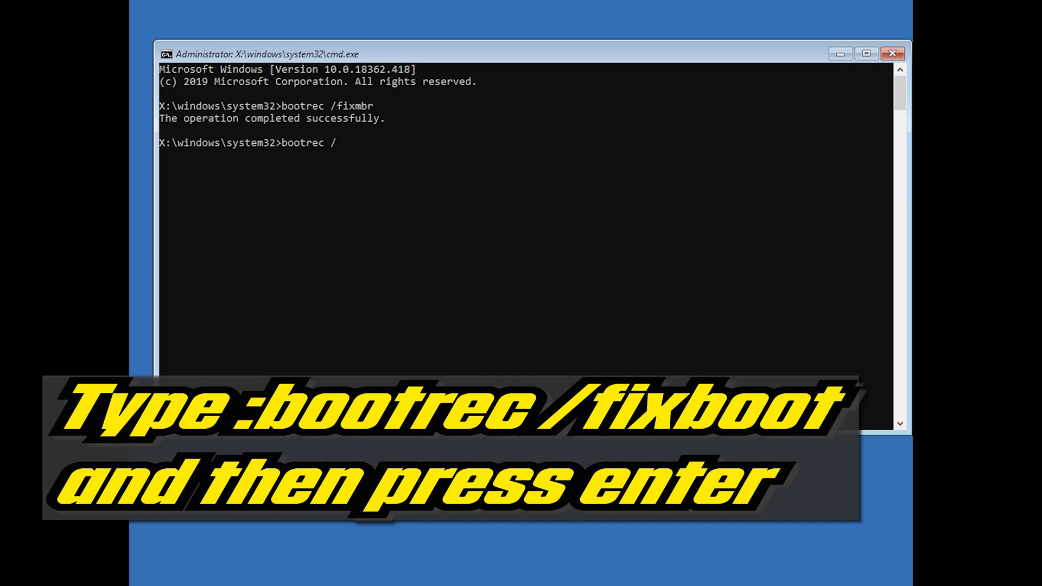
{"action": "type", "text": "fixboot"}
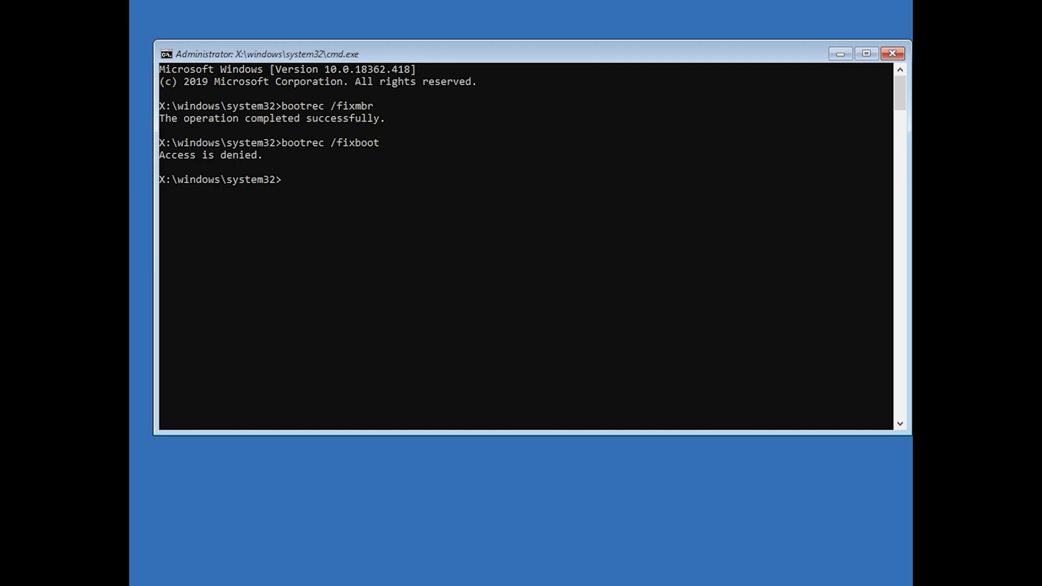
- Run bootsect /nt60 sys to make the NTFS bootcode BOOTMGR compatible on all volumes
{"action": "type", "text": "boot"}
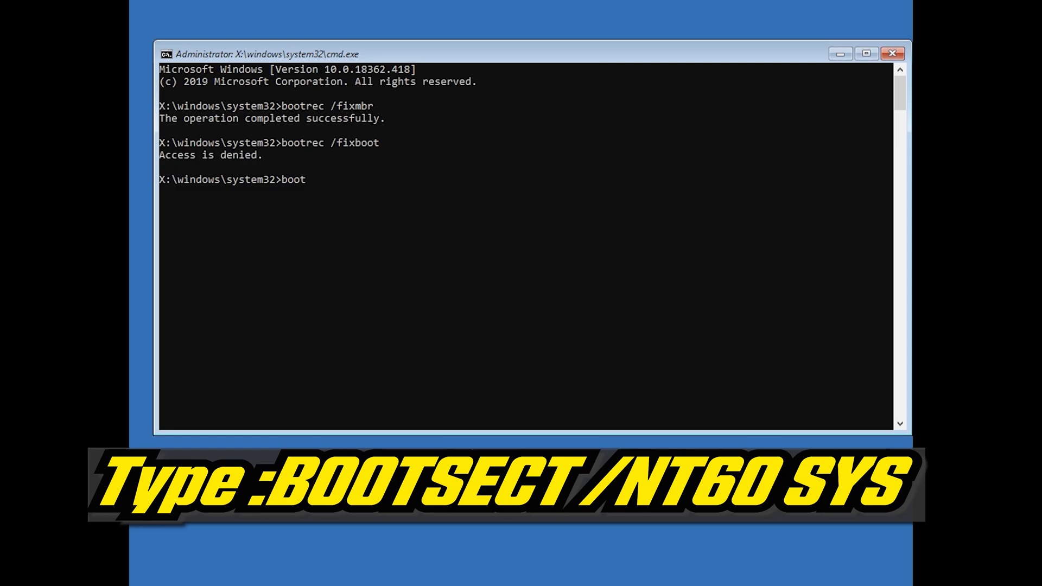
{"action": "type", "text": "sect"}
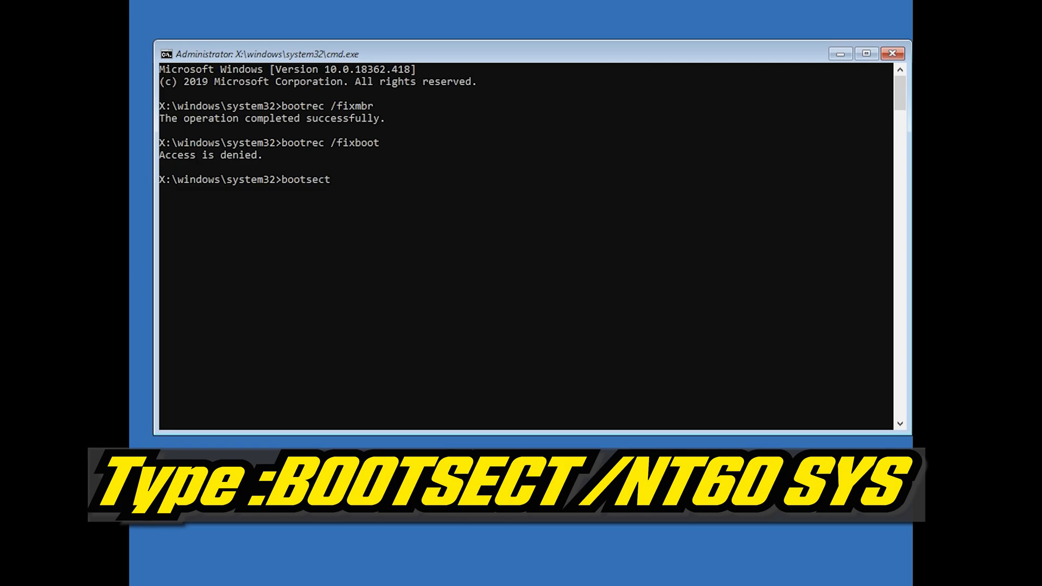
{"action": "type", "text": "/nt6"}
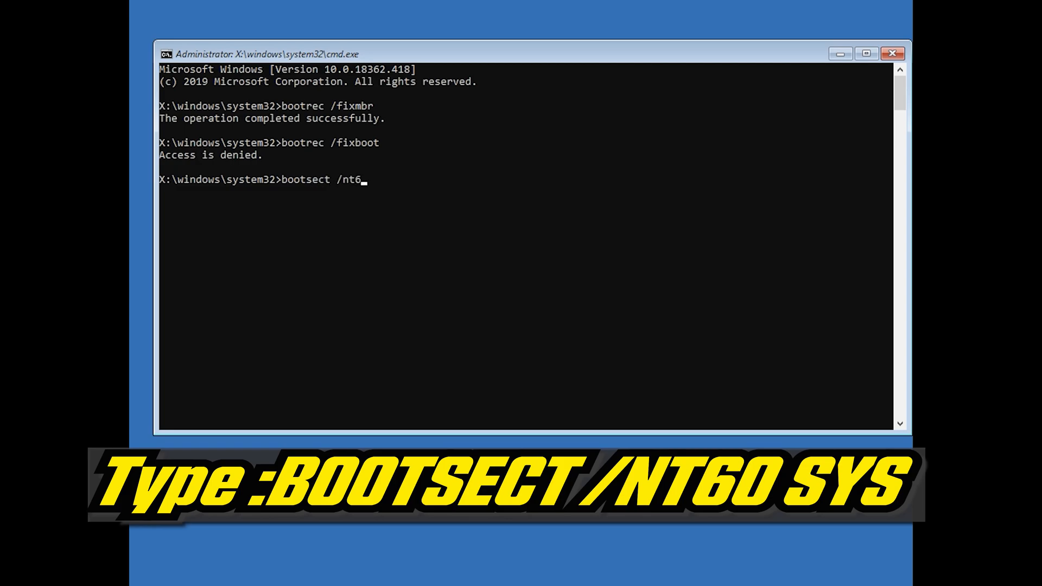
{"action": "type", "text": "0 sy"}
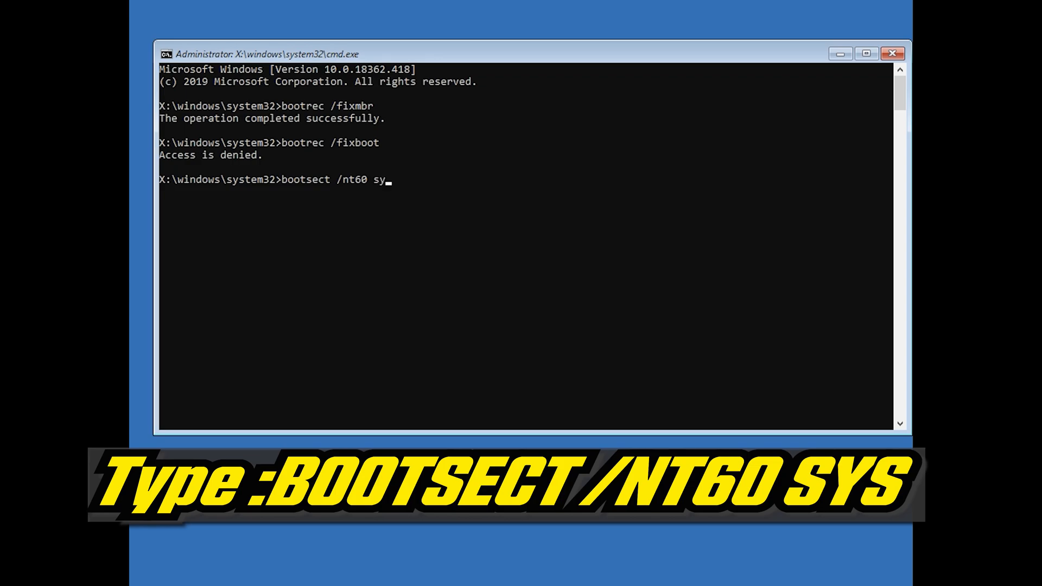
{"action": "type", "text": "s"}
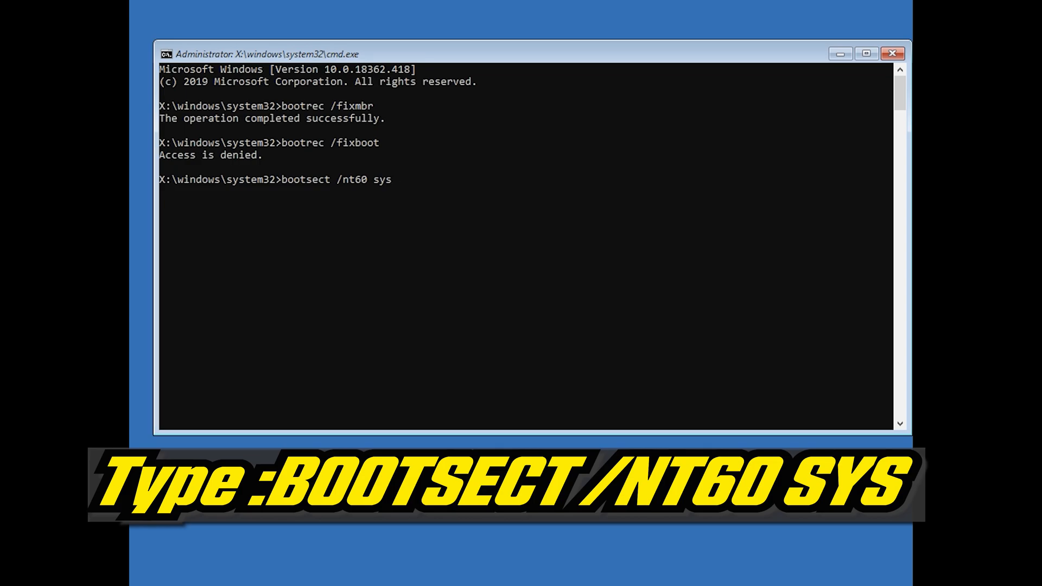
{"action": "key", "text": "enter"}
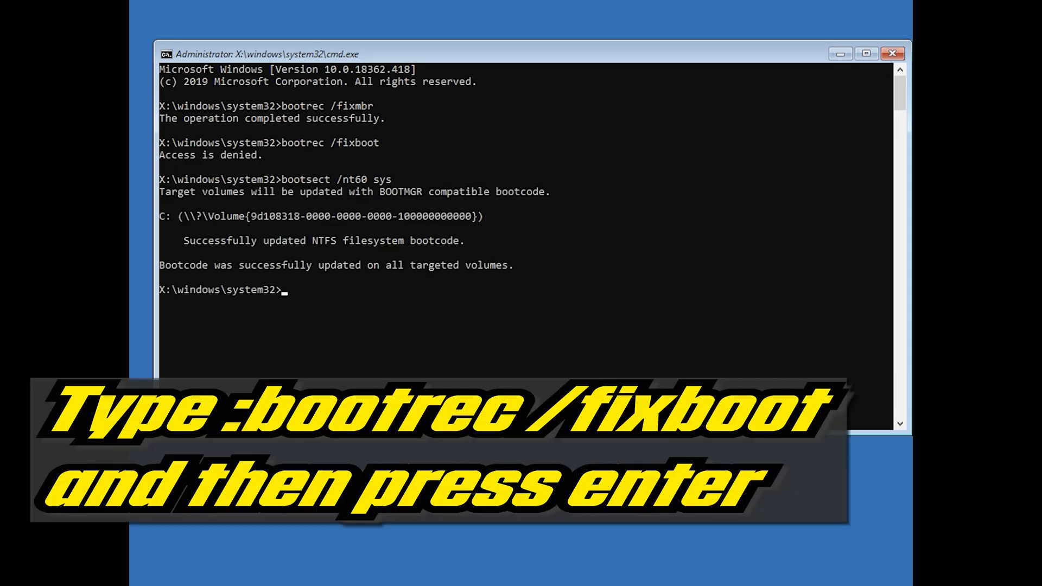
- Rerun bootrec /fixboot so the boot sector repair completes successfully
{"action": "type", "text": "boot"}
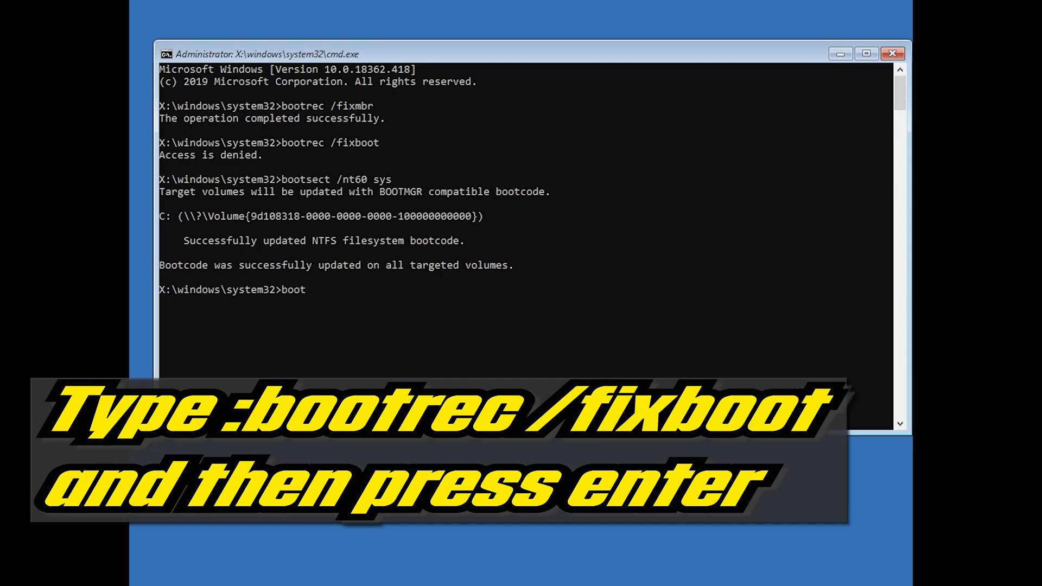
{"action": "type", "text": "rec"}
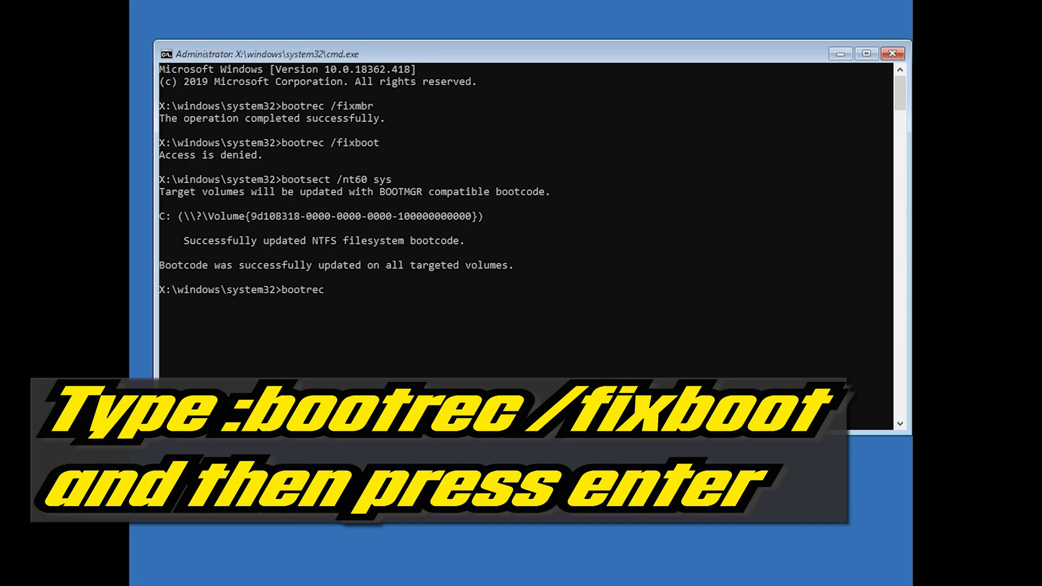
{"action": "type", "text": "/fixboot"}
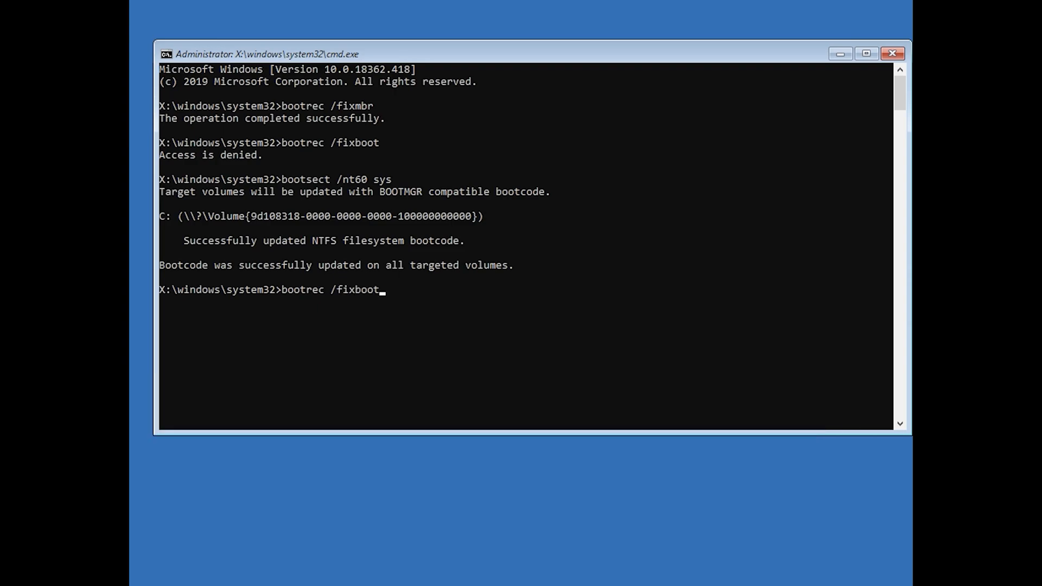
{"action": "key", "text": "enter"}
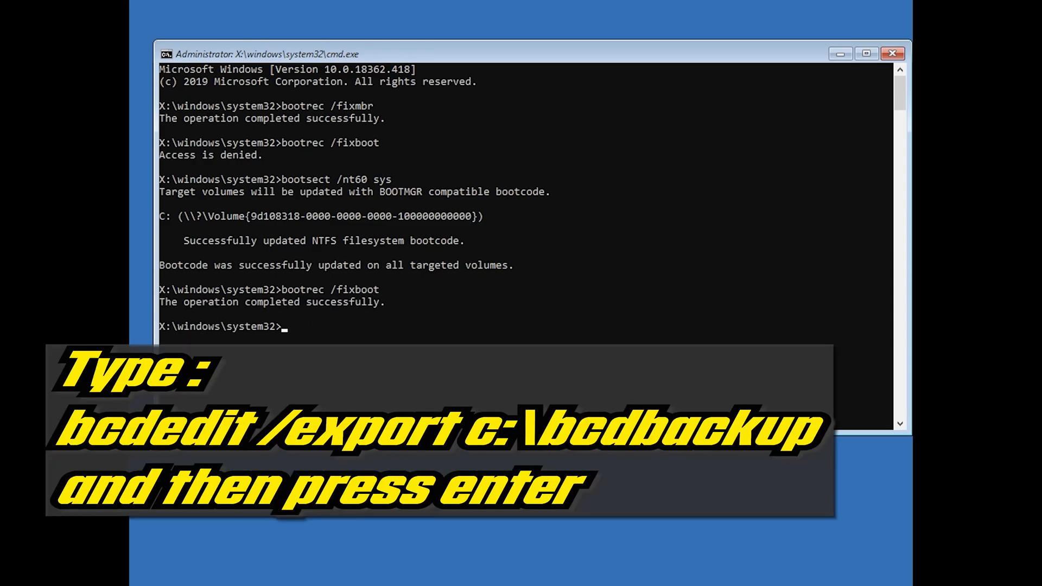
- Back up the boot configuration with bcdedit /export c:\bcdbackup
{"action": "type", "text": "b"}
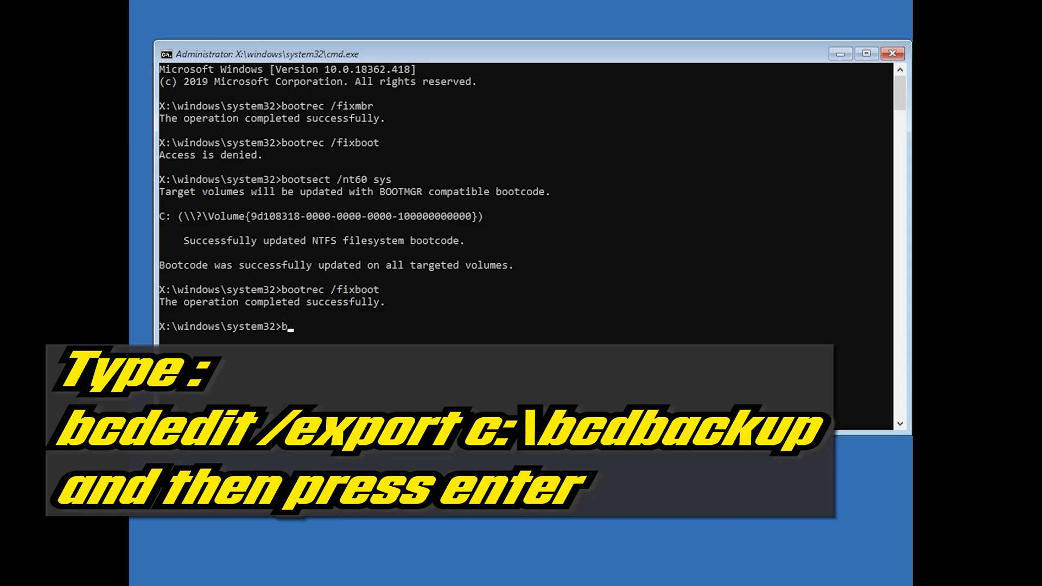
{"action": "type", "text": "cdedit"}
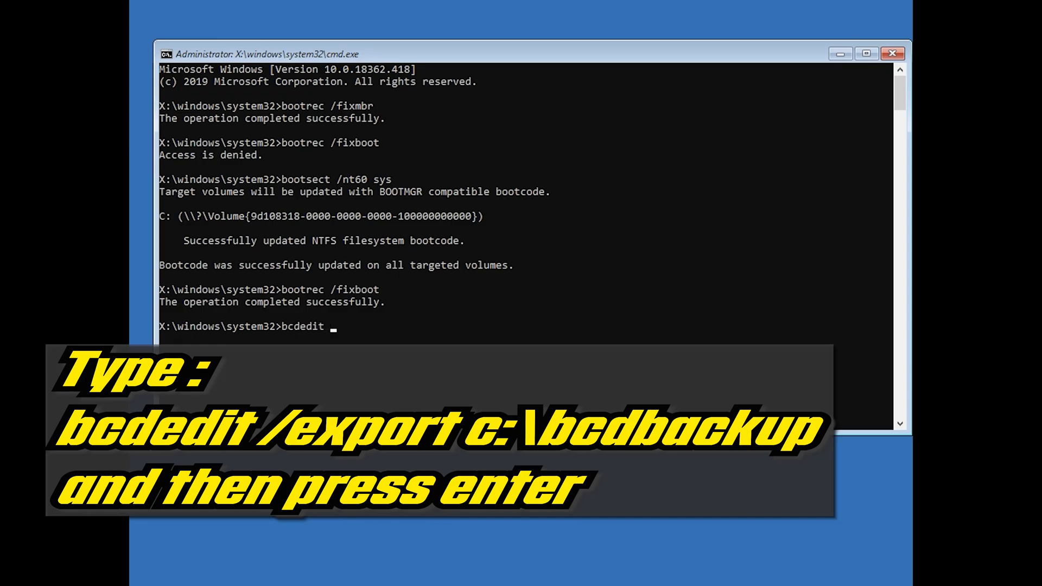
{"action": "type", "text": "/export c:\\"}
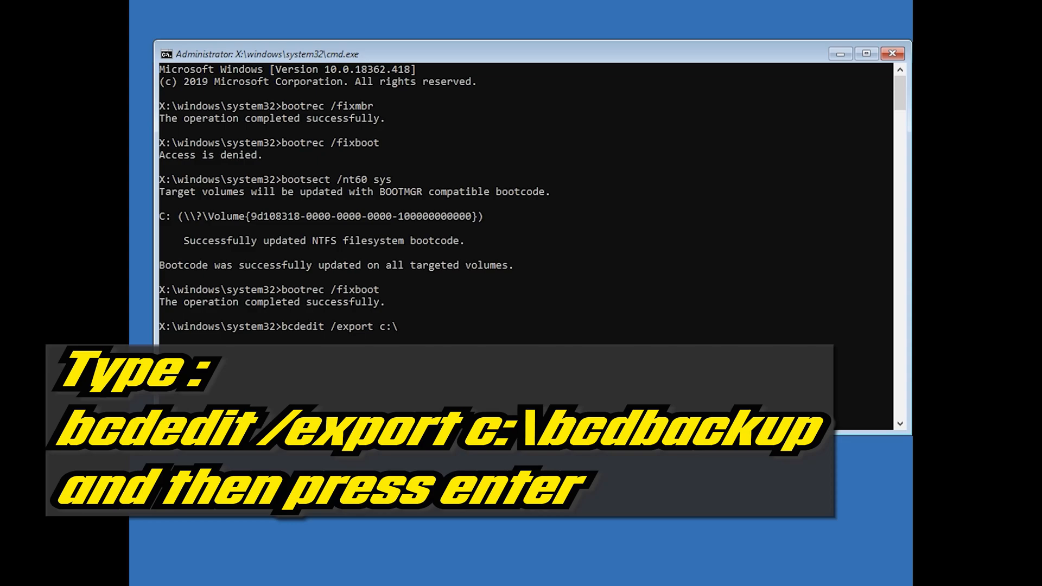
{"action": "type", "text": "bcdbackup"}
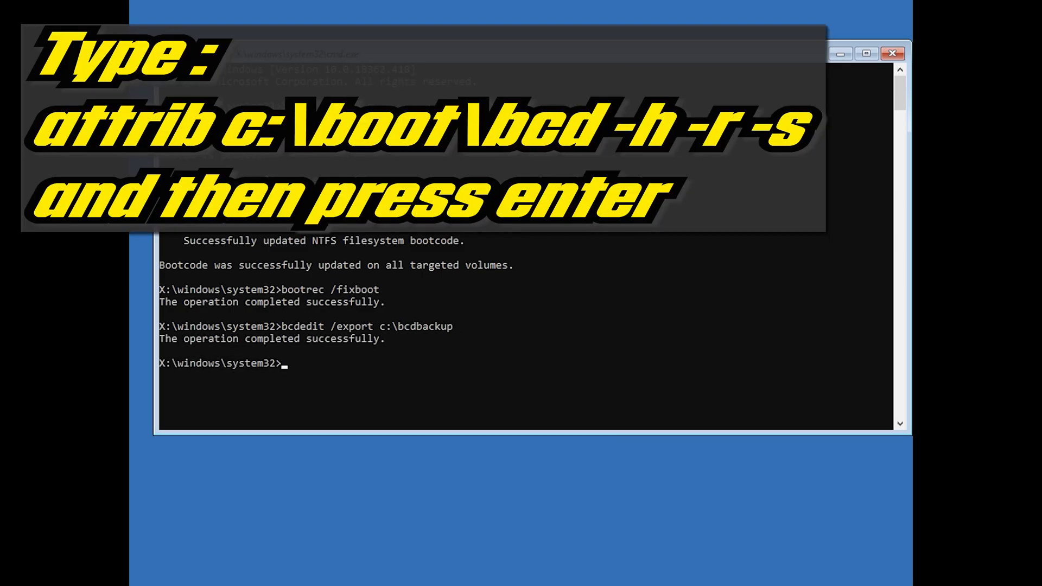
- Clear the hidden, read-only and system attributes with attrib c:\boot\bcd -h -r -s
{"action": "type", "text": "attr"}
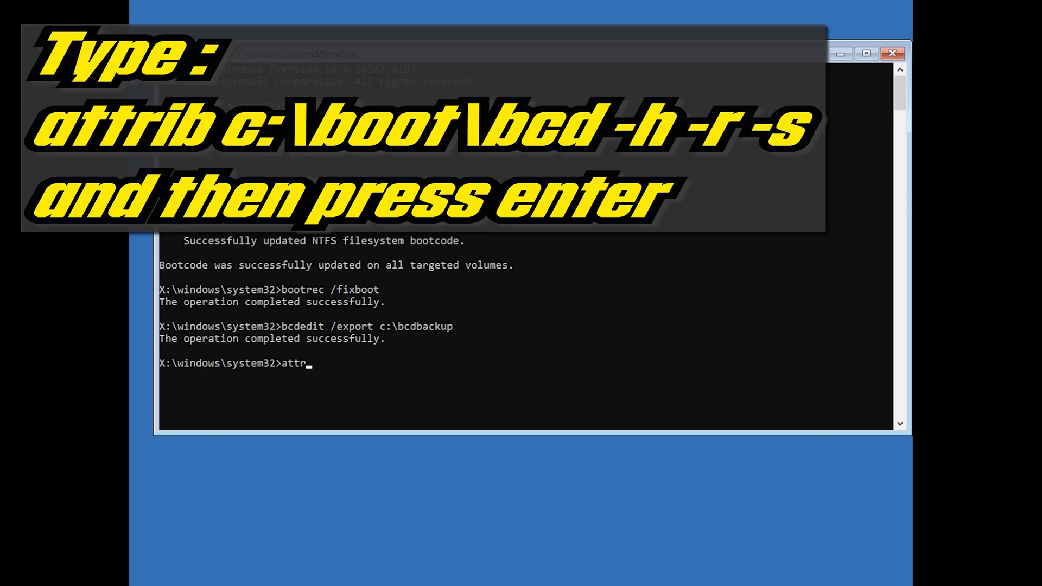
{"action": "type", "text": "ib"}
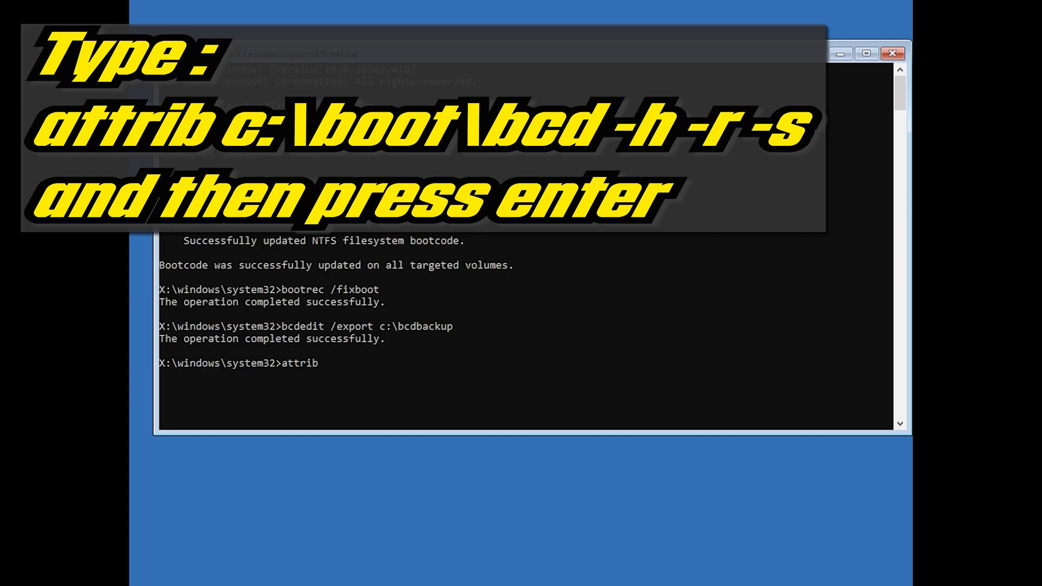
{"action": "type", "text": "c:\\"}
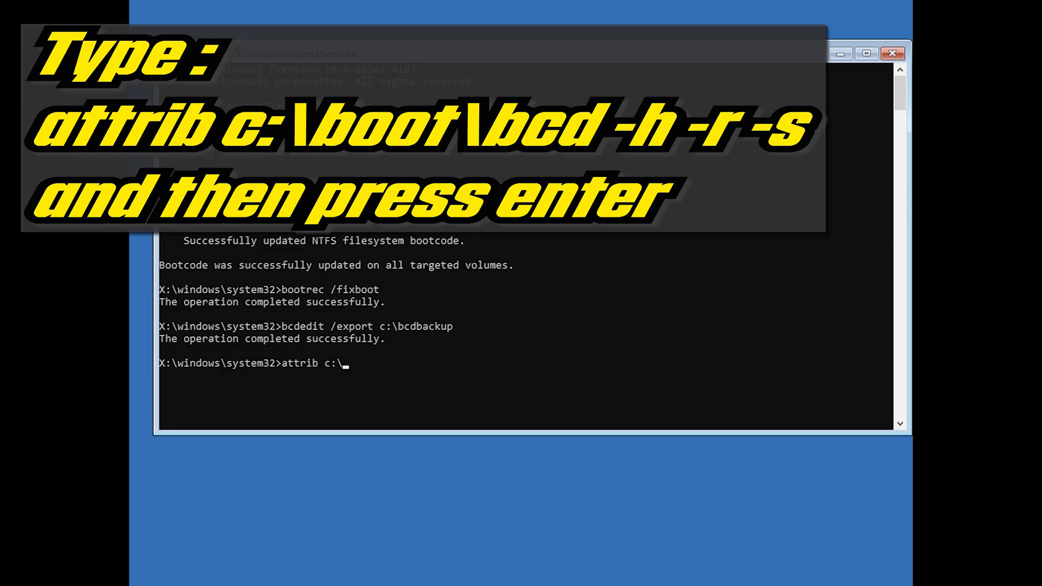
{"action": "type", "text": "boot"}
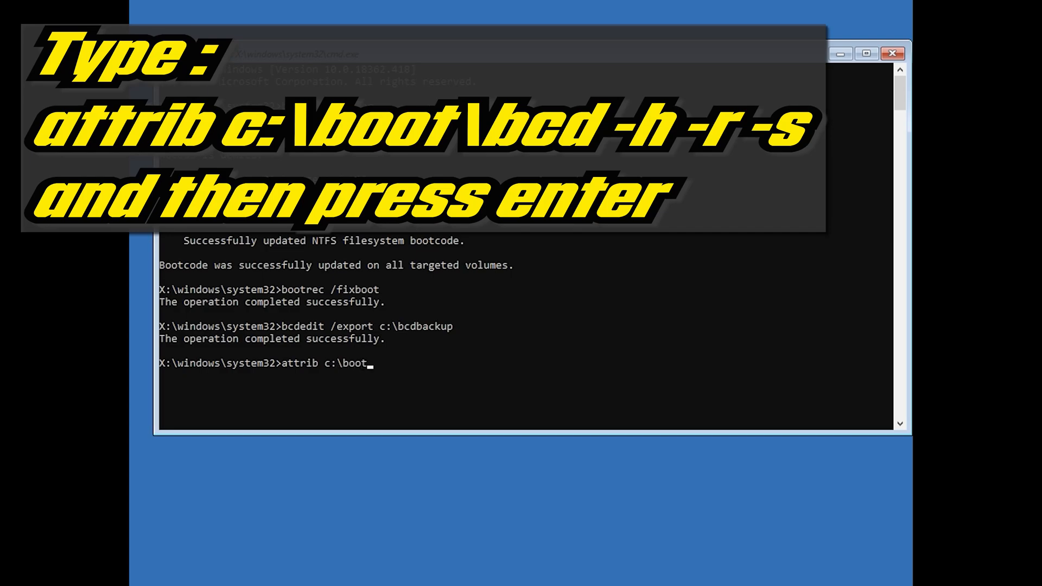
{"action": "type", "text": "\\bcd -h"}
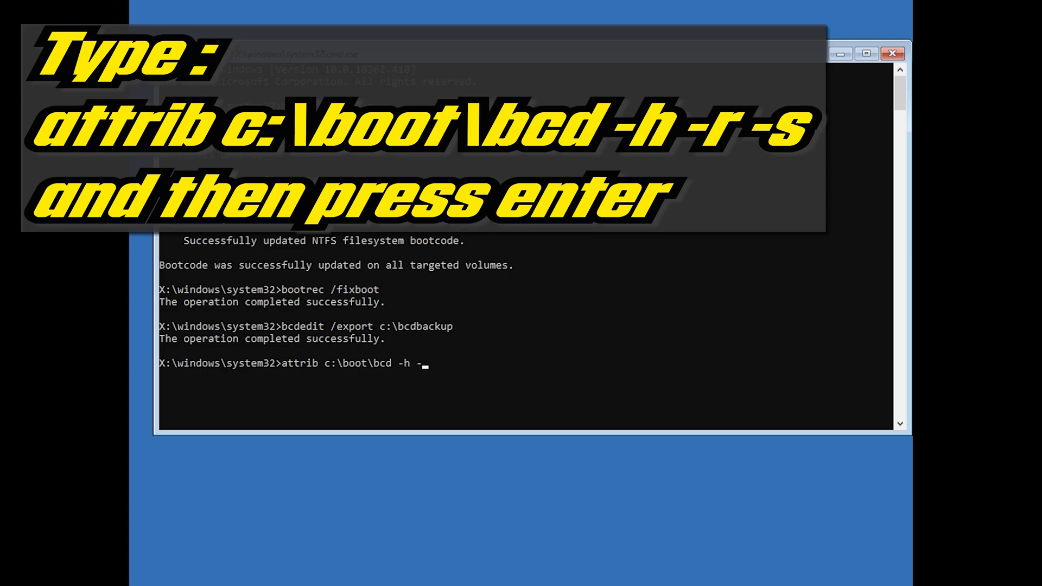
{"action": "type", "text": "-r -s"}
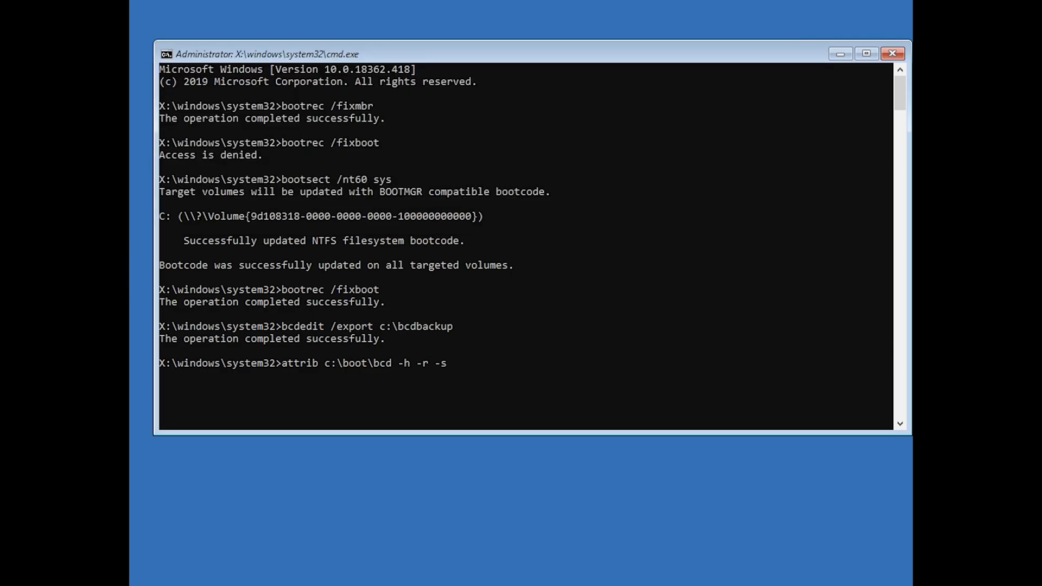
{"action": "key", "text": "enter"}
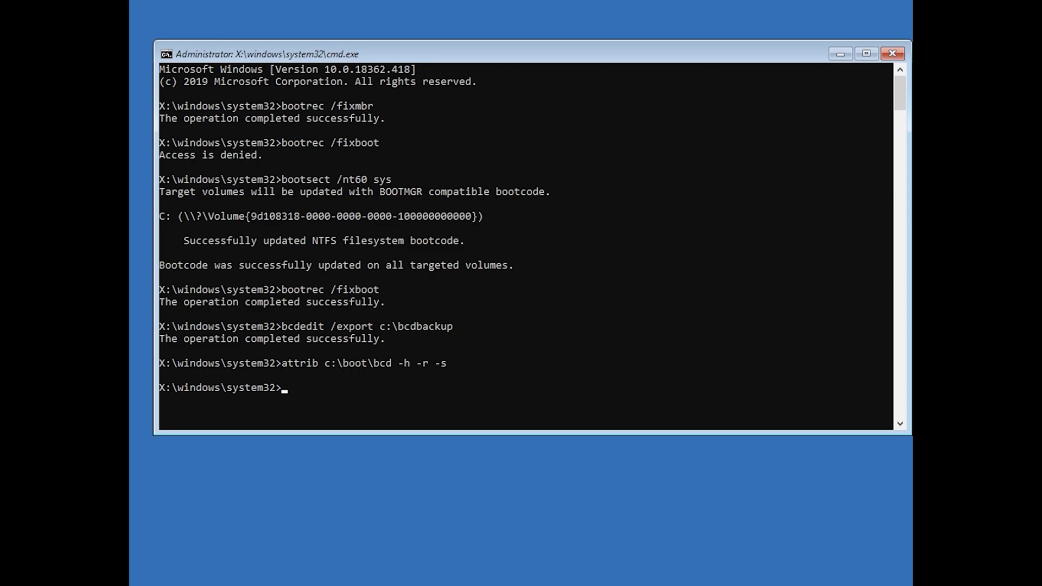
- Rename the boot configuration file with ren c:\boot\bcd bcd.old
{"action": "type", "text": "ren"}
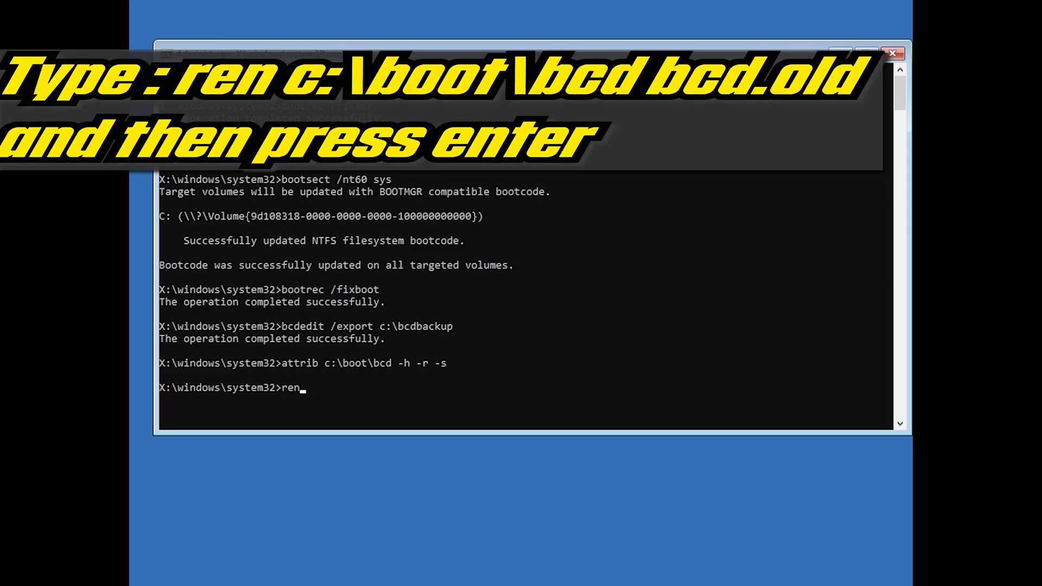
{"action": "type", "text": "c"}
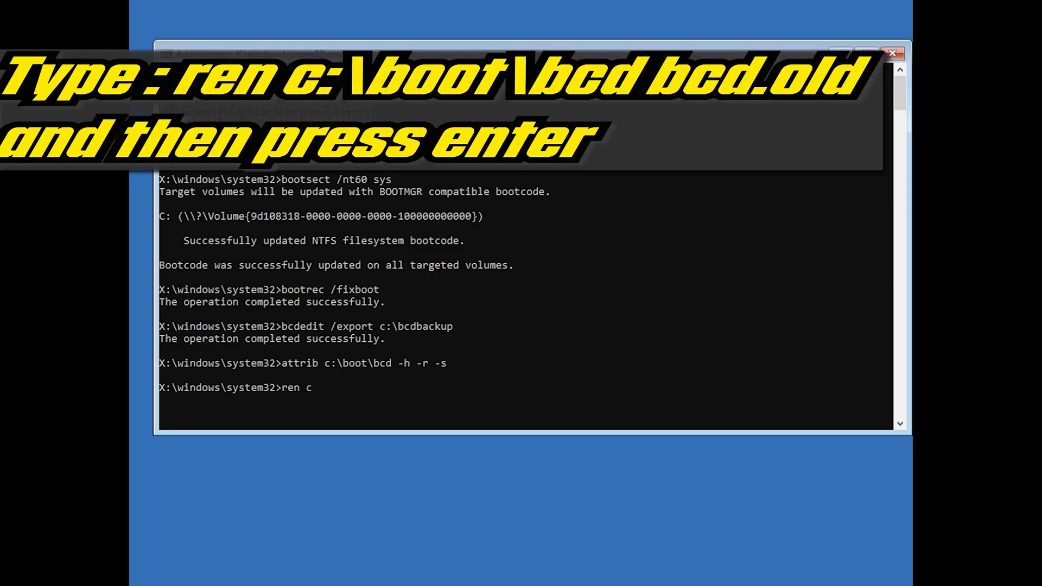
{"action": "type", "text": ":\\"}
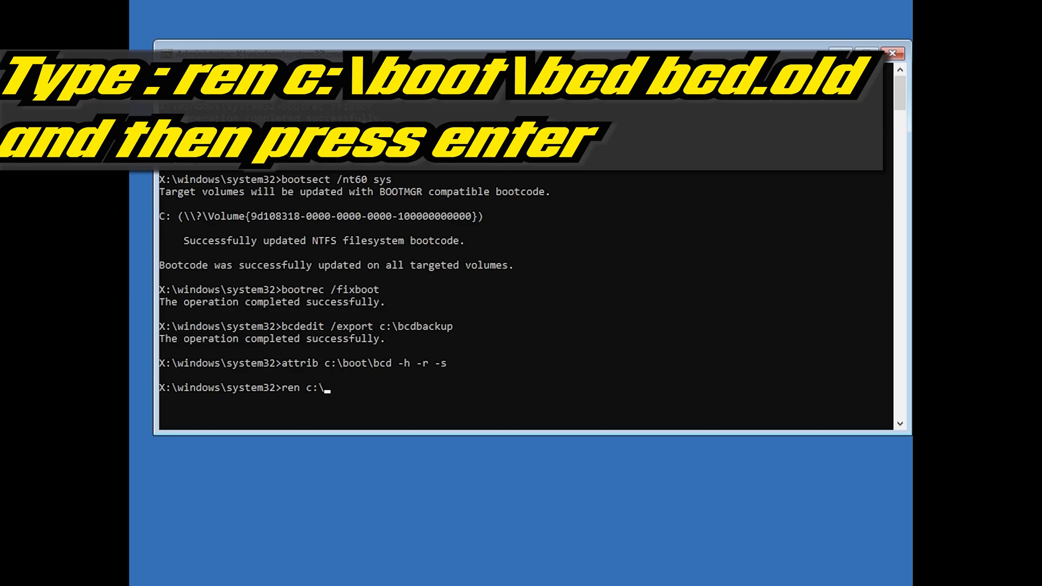
{"action": "type", "text": "boot"}
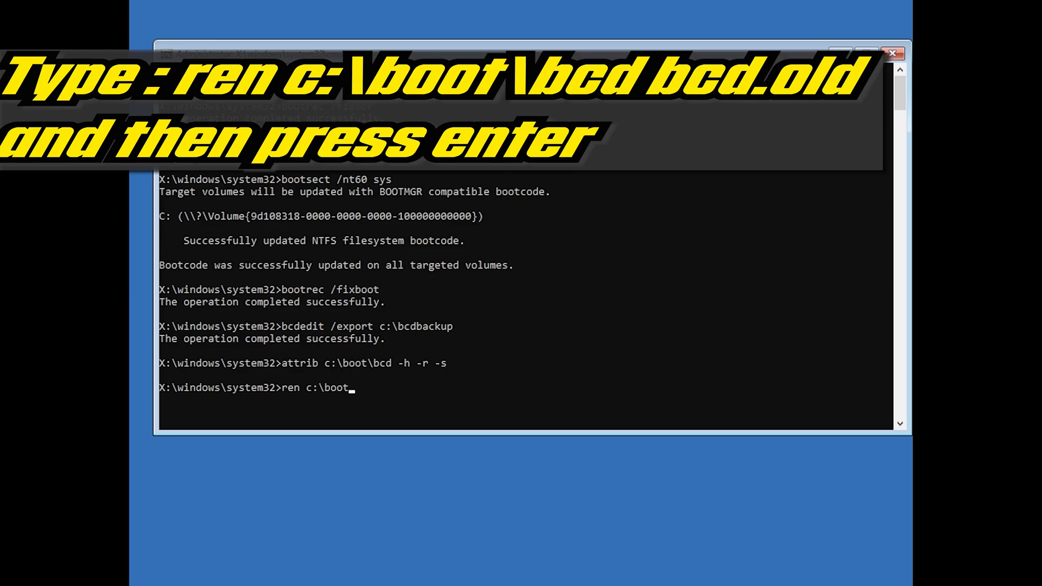
{"action": "type", "text": "\\b"}
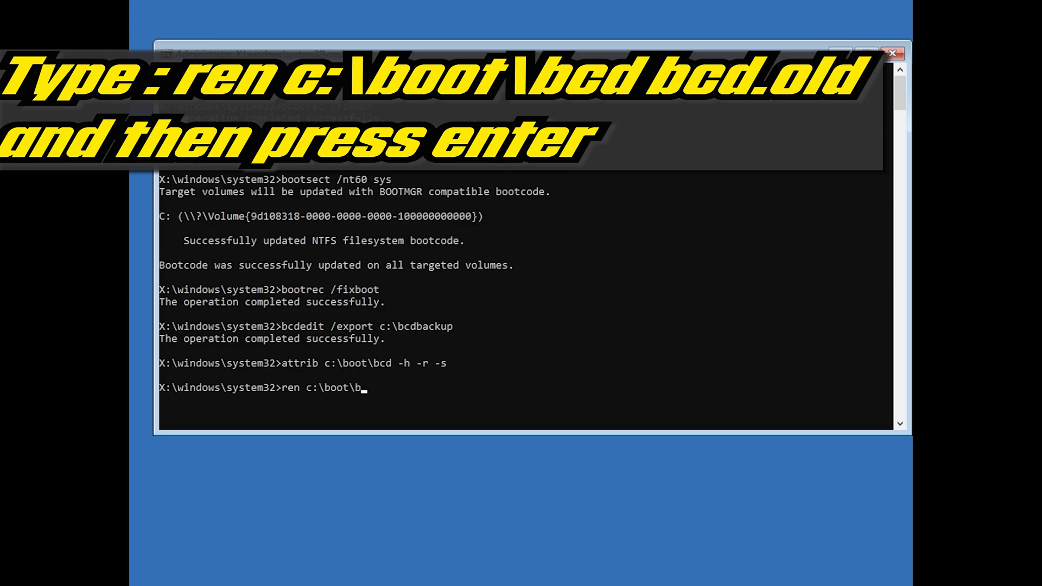
{"action": "type", "text": "cd"}
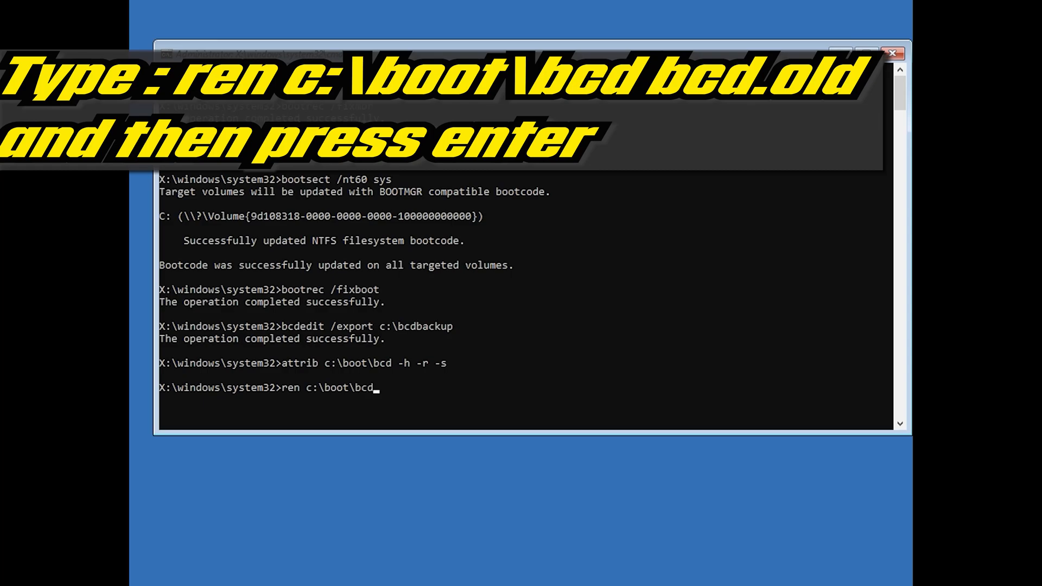
{"action": "type", "text": "bc"}
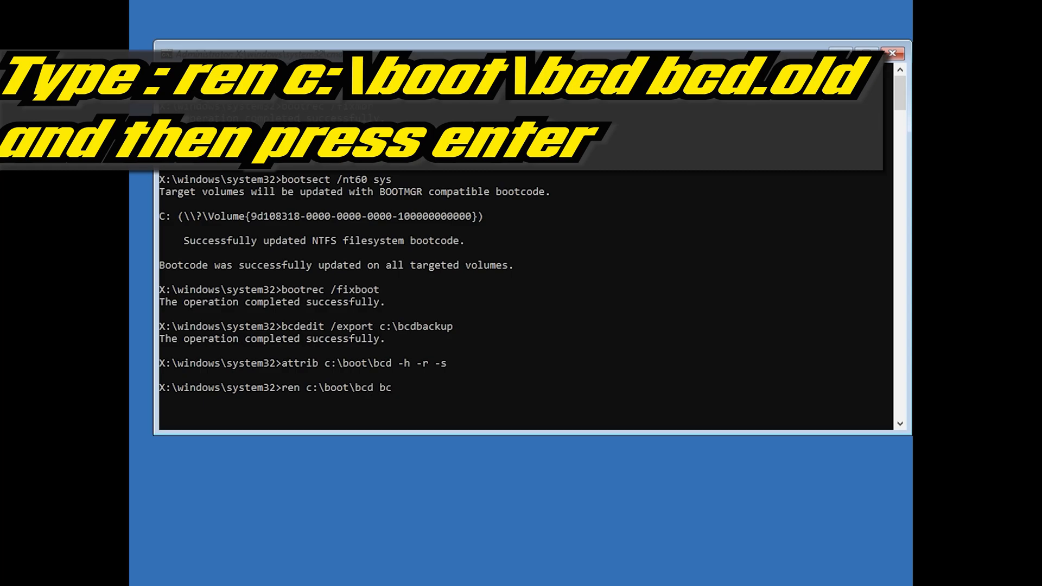
{"action": "type", "text": "d.old"}
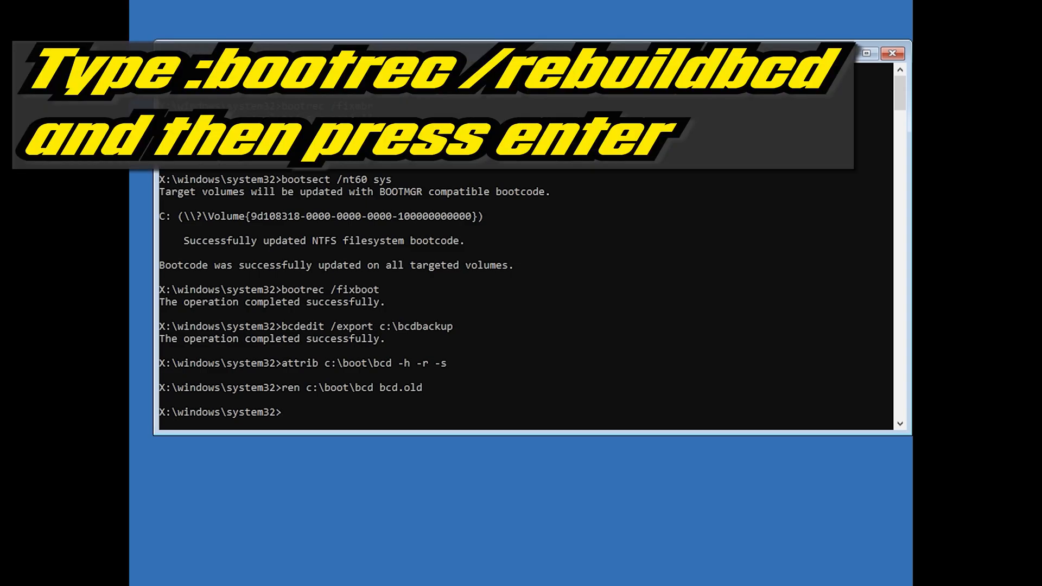
- Run bootrec /rebuildbcd to scan the disks and locate the D:\Windows installation
{"action": "type", "text": "bootrec"}
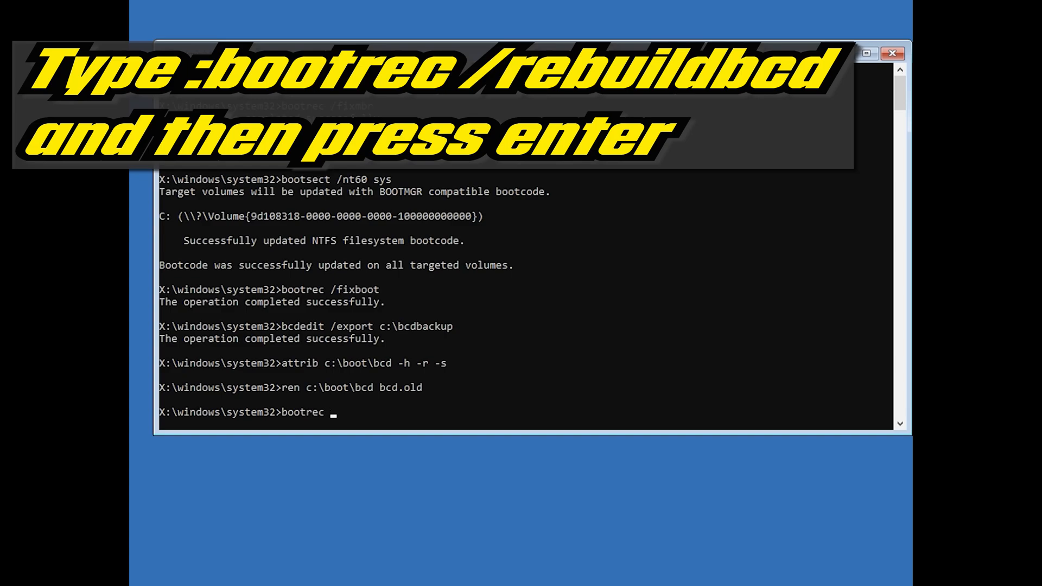
{"action": "type", "text": "/"}
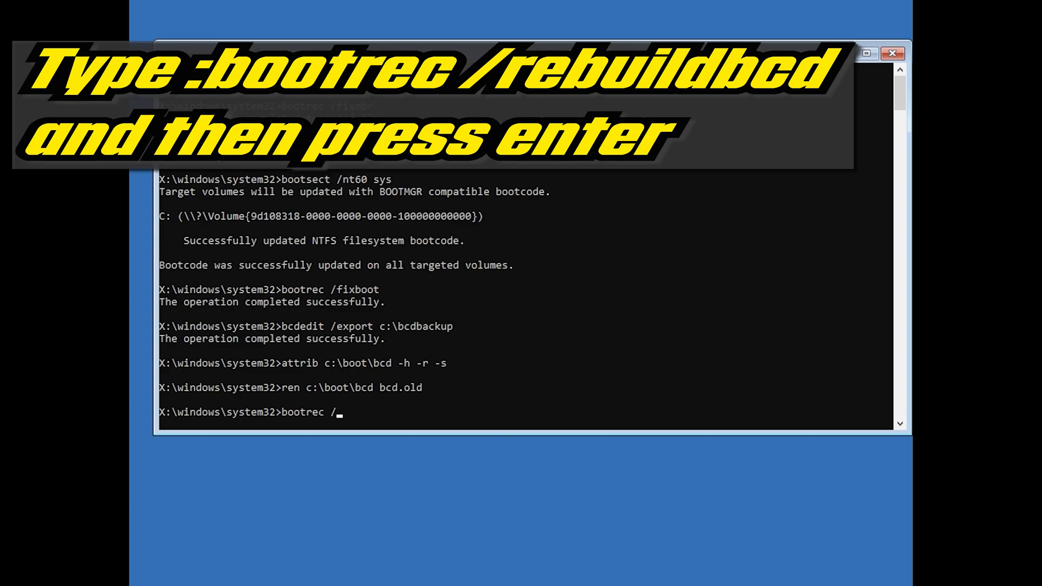
{"action": "type", "text": "r"}
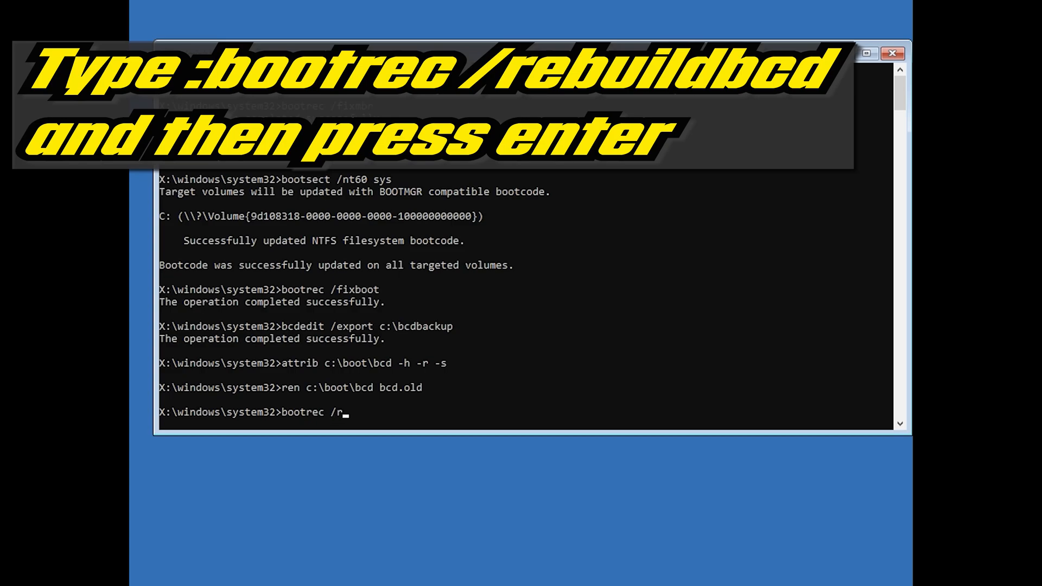
{"action": "type", "text": "ebuild"}
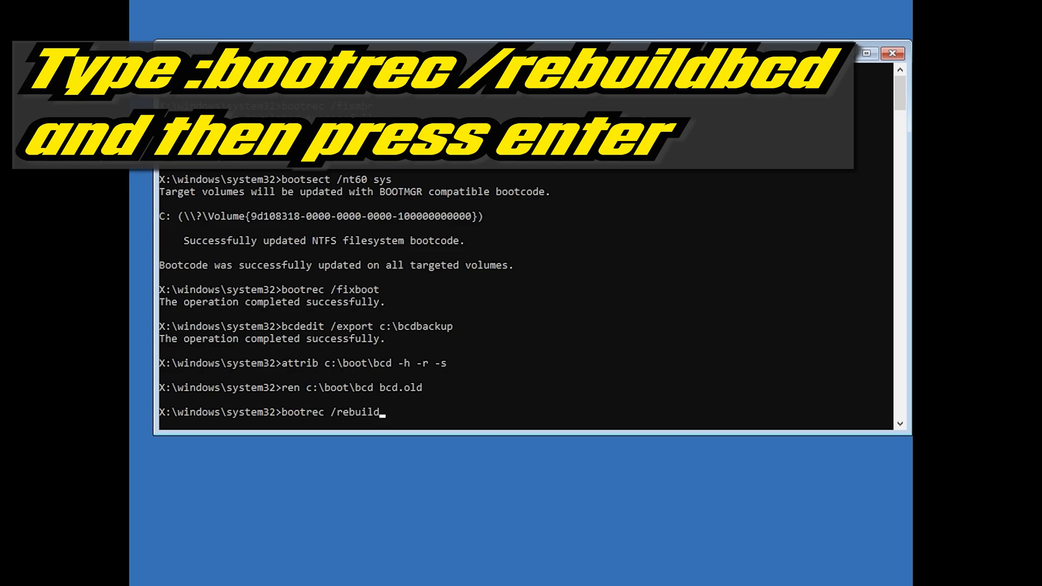
{"action": "type", "text": "bcd"}
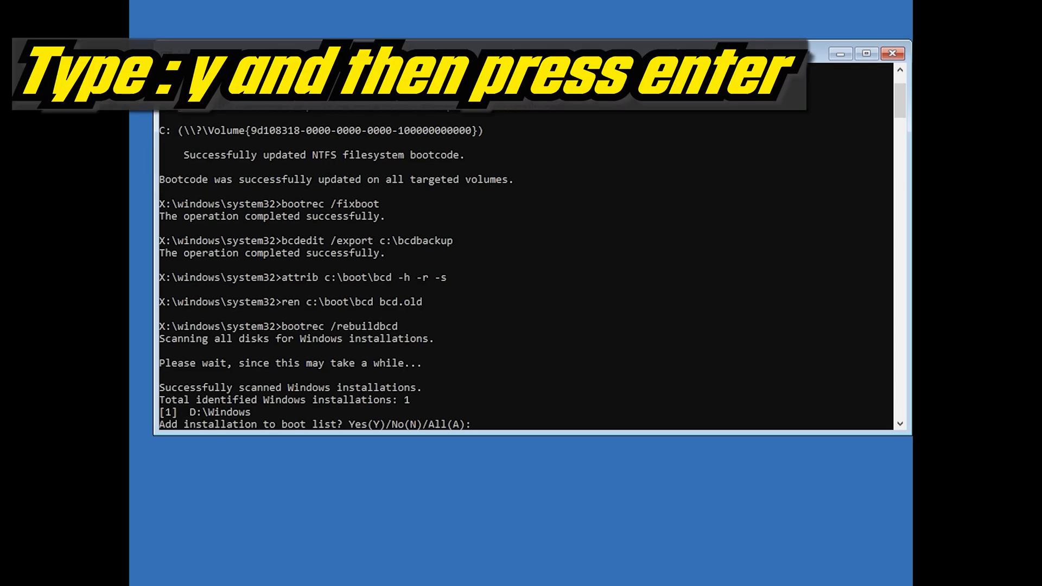
- Answer y to add the D:\Windows installation to the boot list
{"action": "type", "text": "y"}
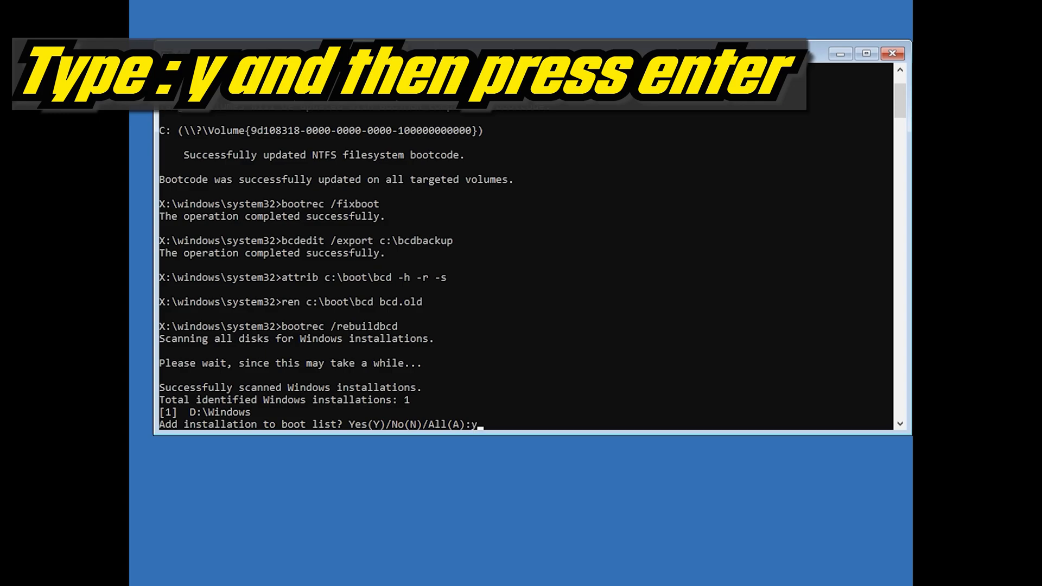